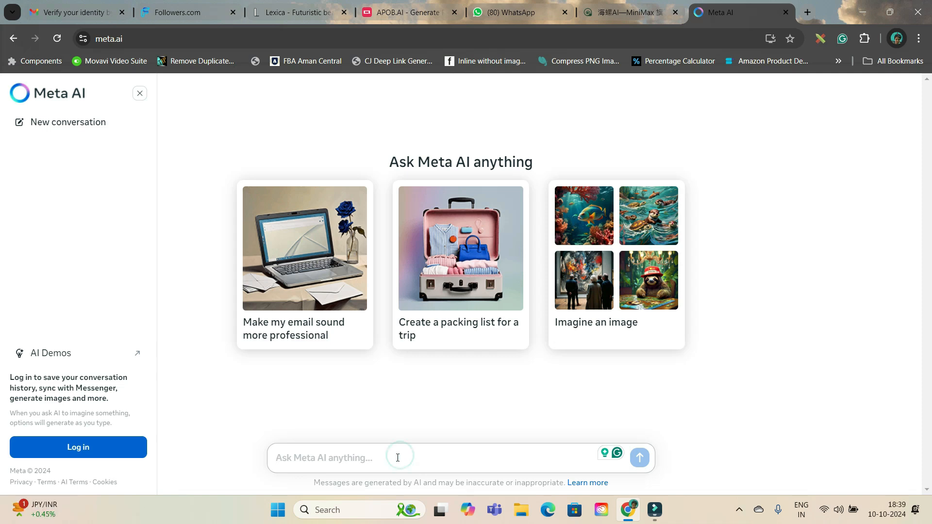
Step: Ask Meta AI for a Pixar-style kids story about a girl, her brother and animals
text(Please write a Kids Pixar Cartoon Story about a Little Girl and her Little b)
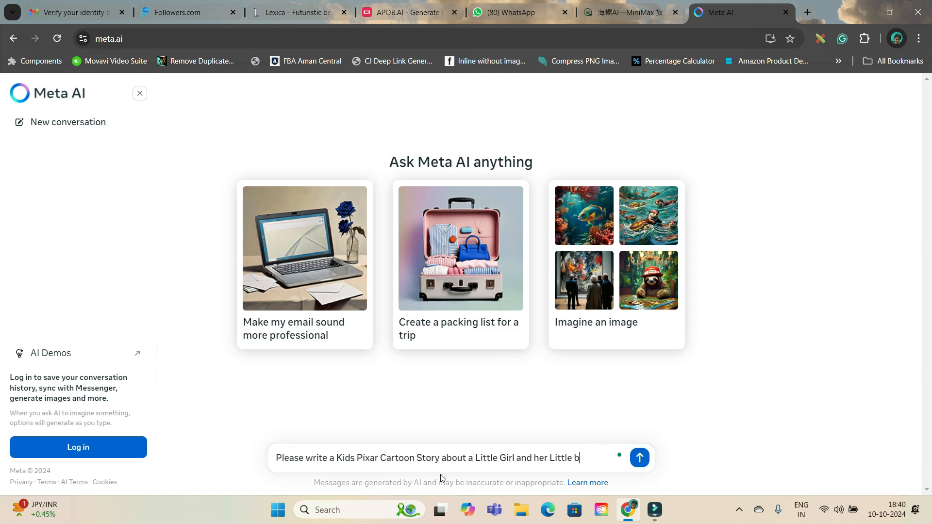
click(639, 457)
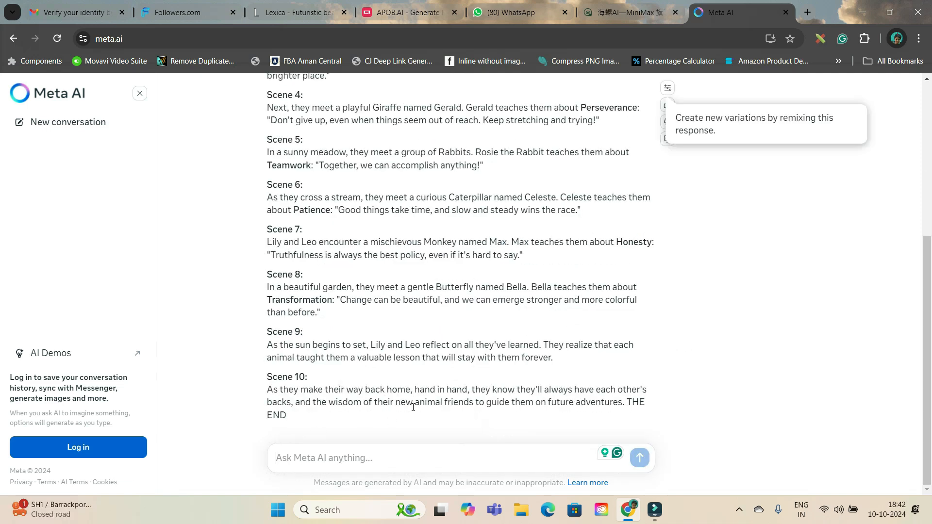
scroll(up, 3)
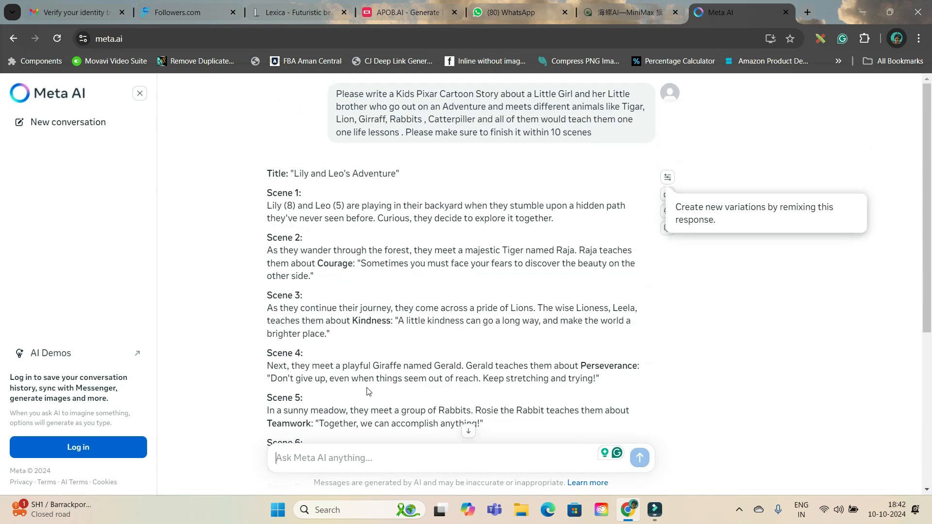
mouse_move(267, 178)
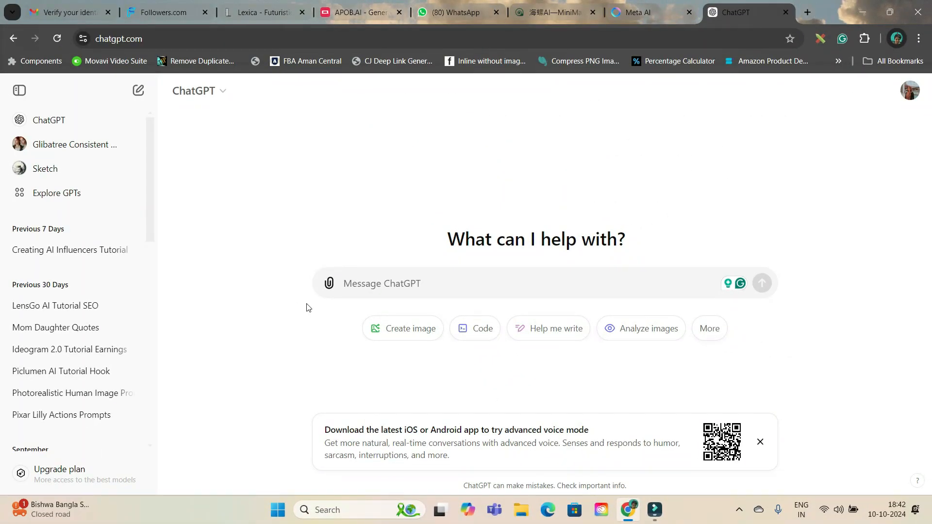
mouse_move(56, 193)
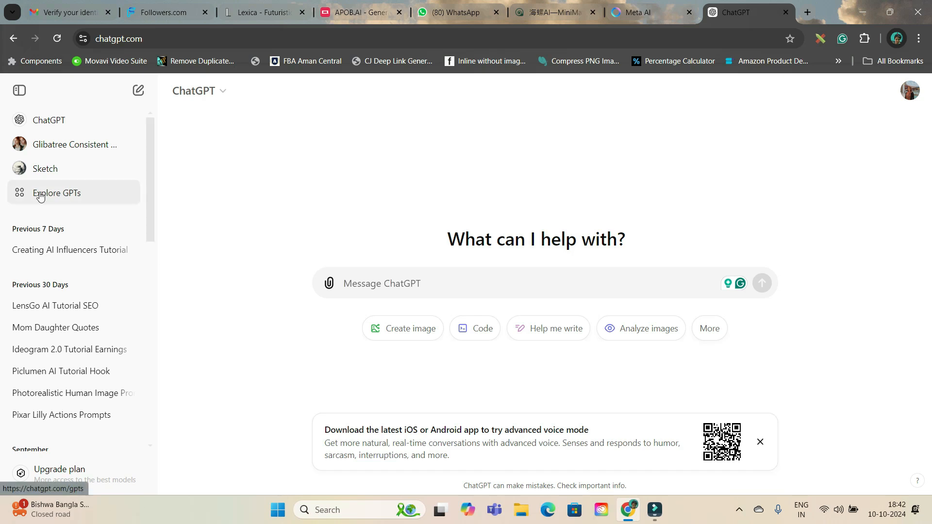
Step: Search the GPT directory for 'Glibatree Consistent Character' and open that assistant
click(56, 192)
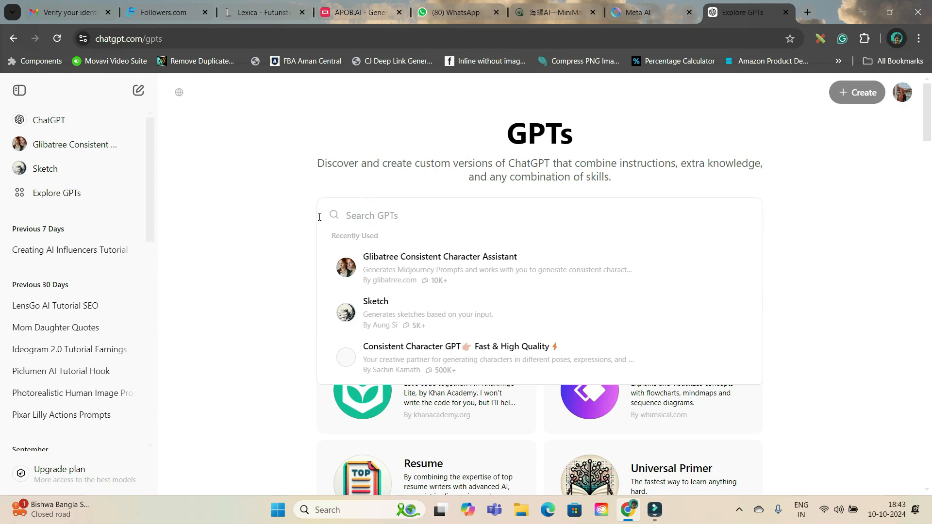
text(Glibatree)
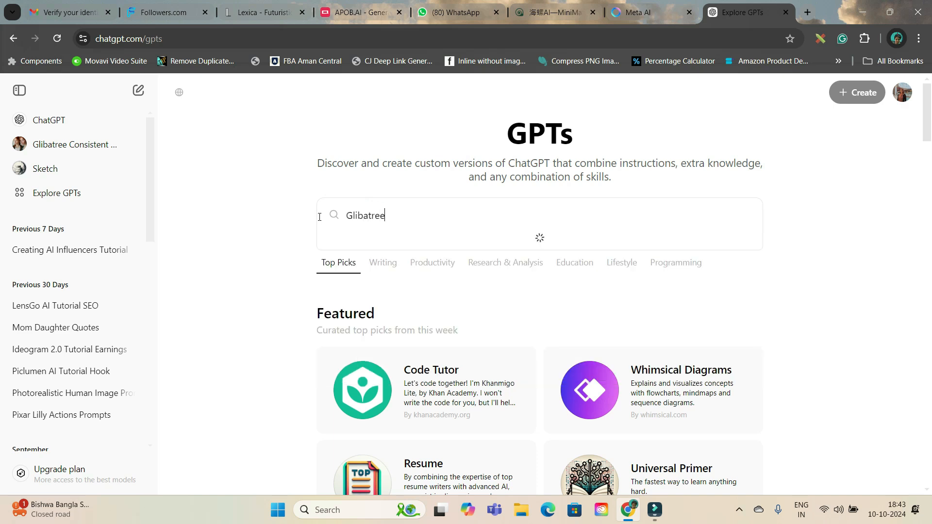
text(C)
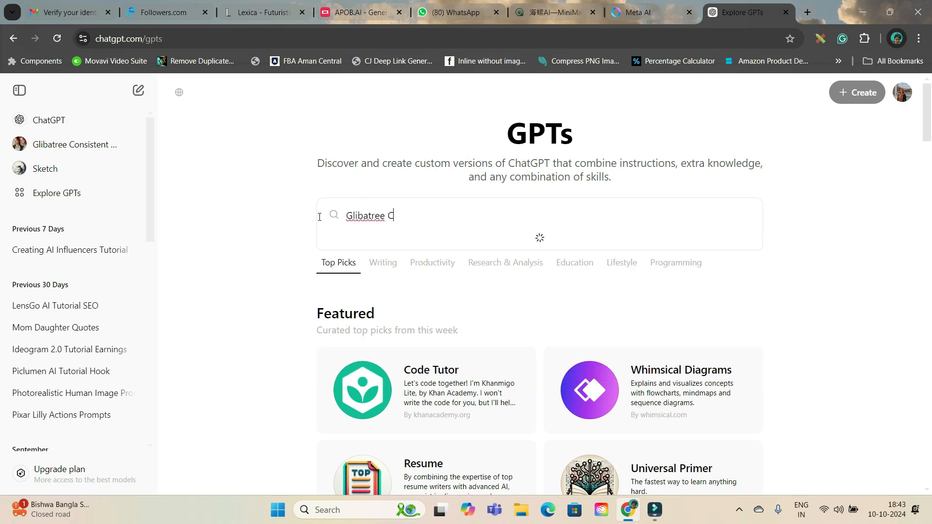
text(onsistent Charecter)
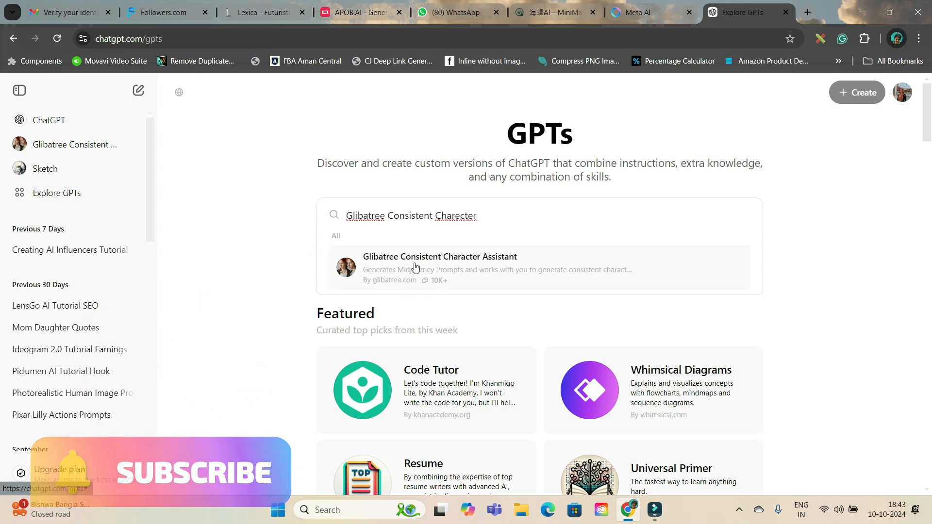
mouse_move(445, 289)
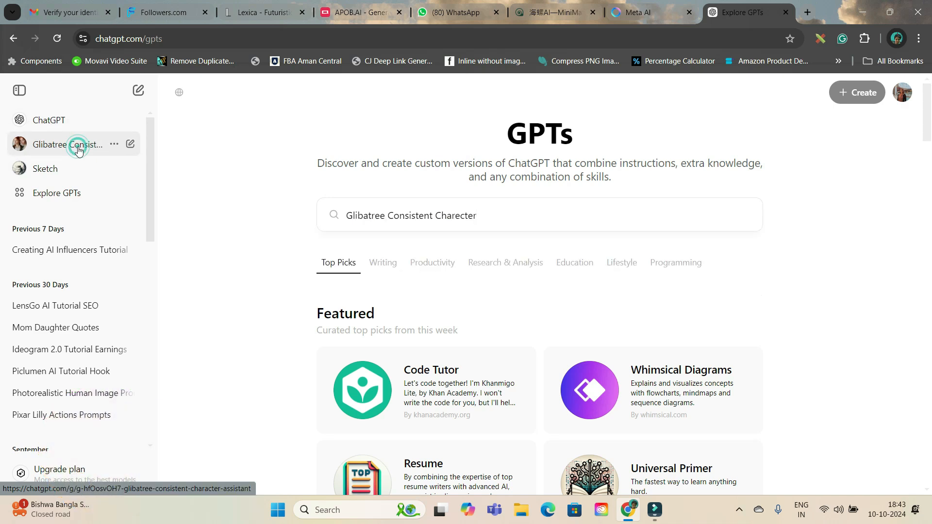
click(50, 145)
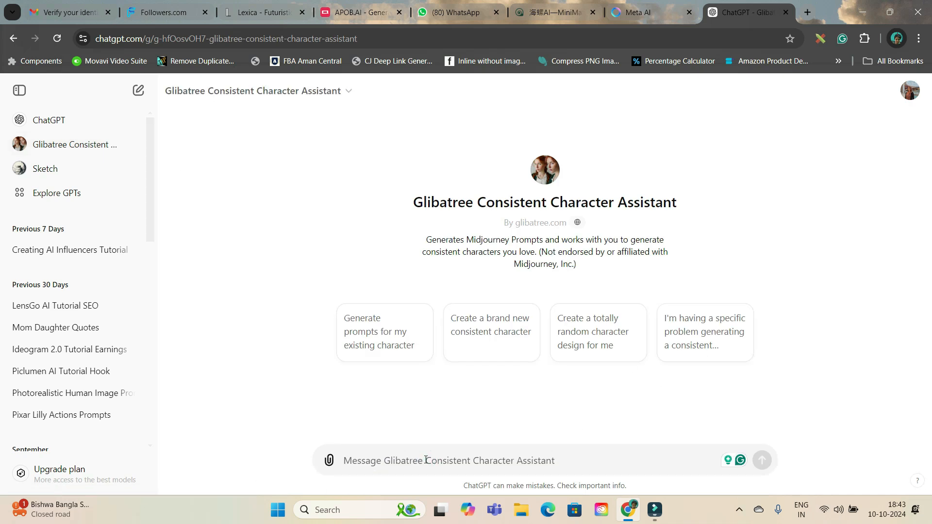
Step: Write a request for scene-by-scene AI video prompts keeping characters consistent through the movie
text(Please give me scene b)
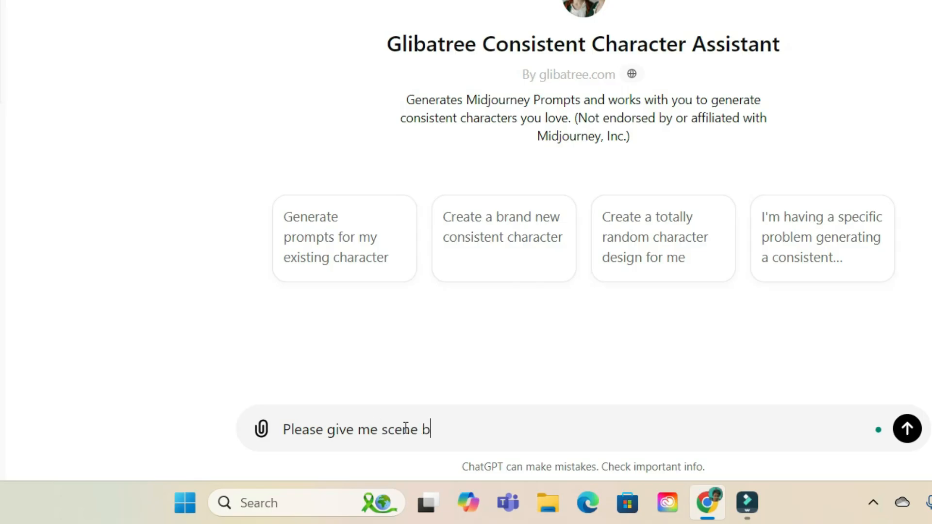
text(y scene AI Video making promt for the following story where I want)
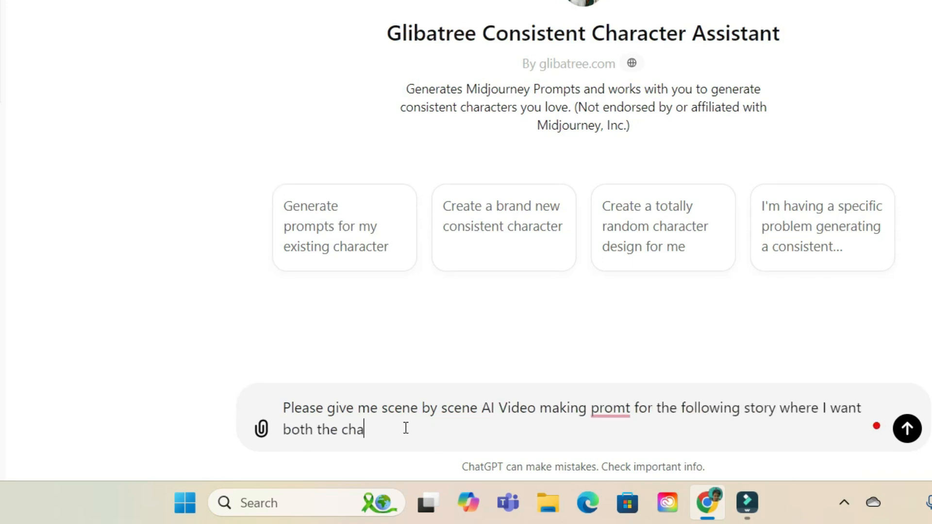
text(racters to remain consistent through the movie)
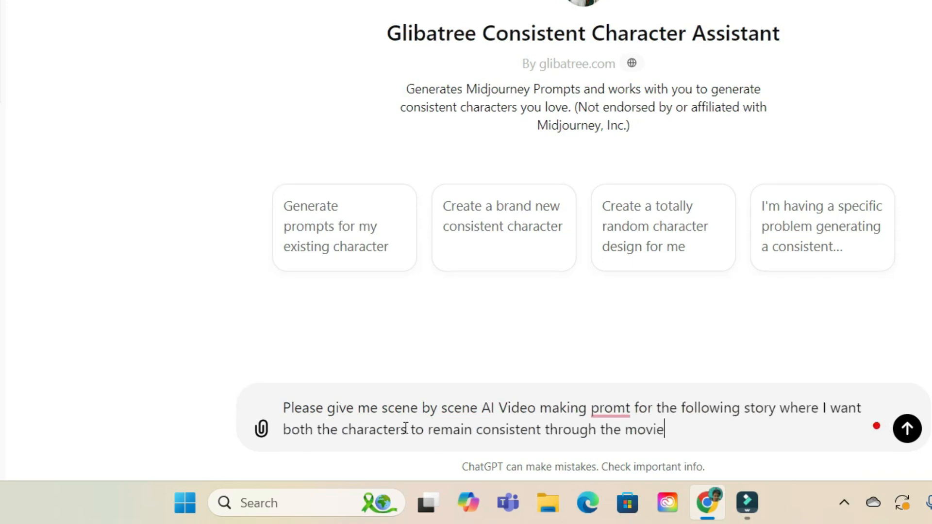
Step: Copy the Lily and Leo's Adventure story from Meta AI into the Glibatree chat
click(636, 8)
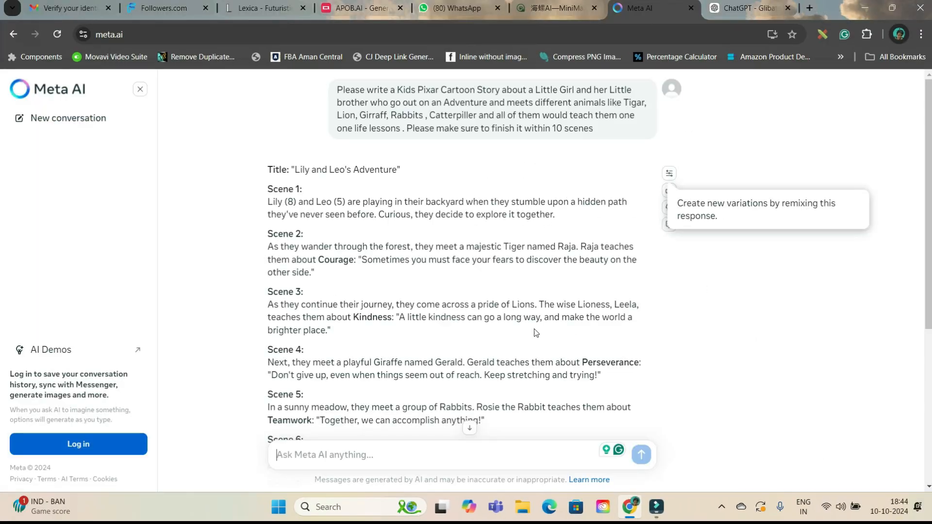
double_click(300, 170)
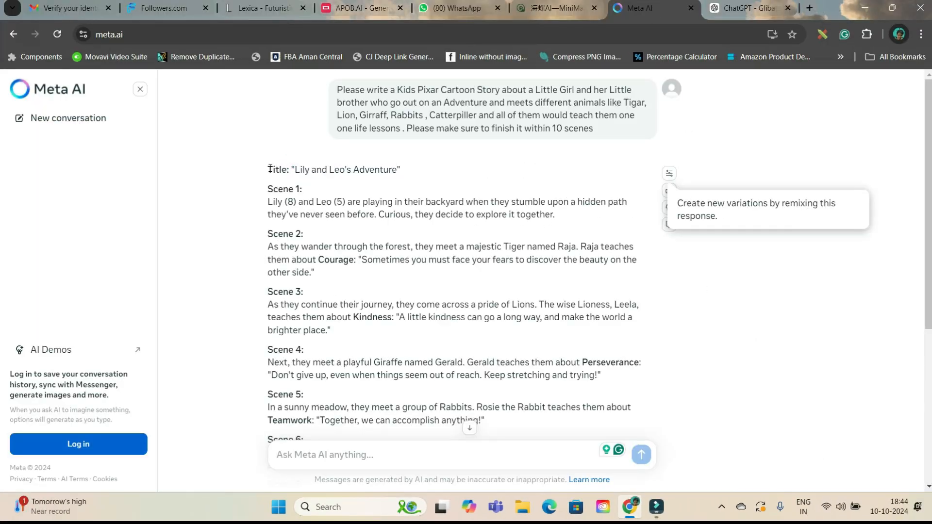
click(747, 8)
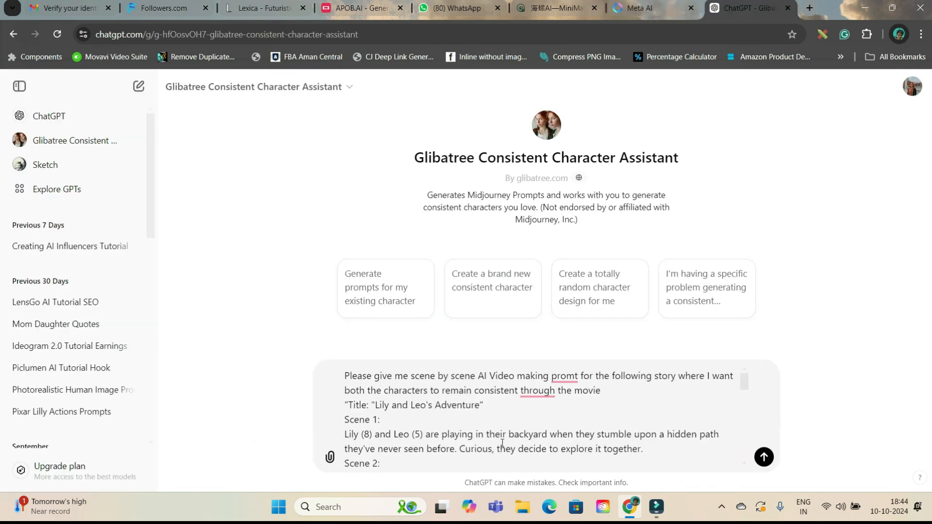
scroll(down, 3)
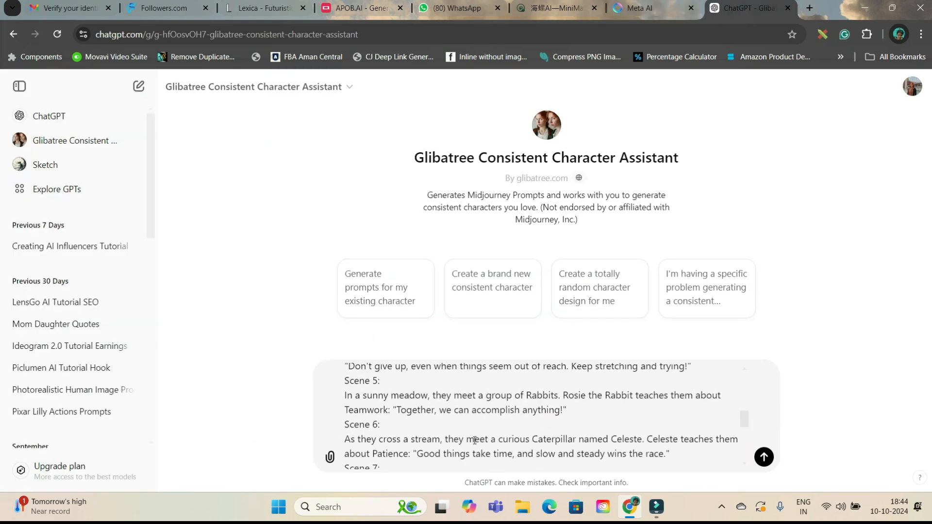
scroll(down, 3)
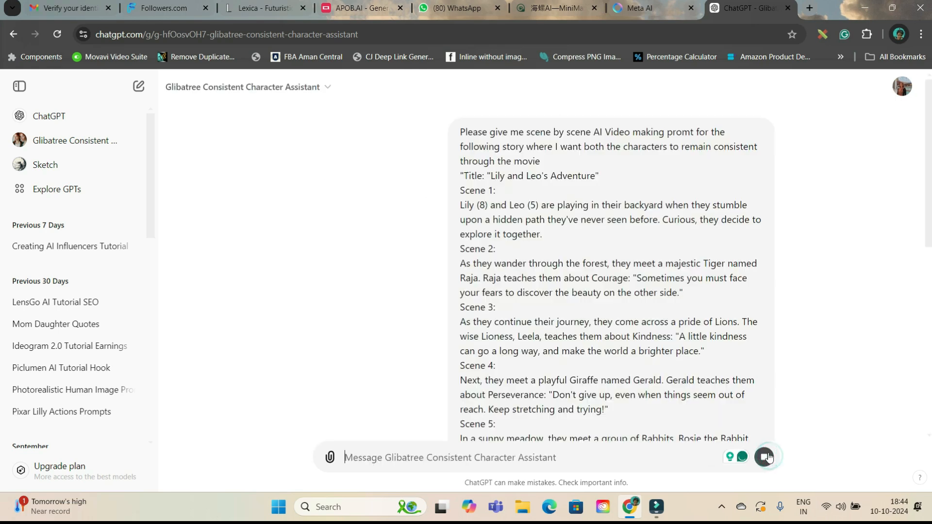
click(139, 87)
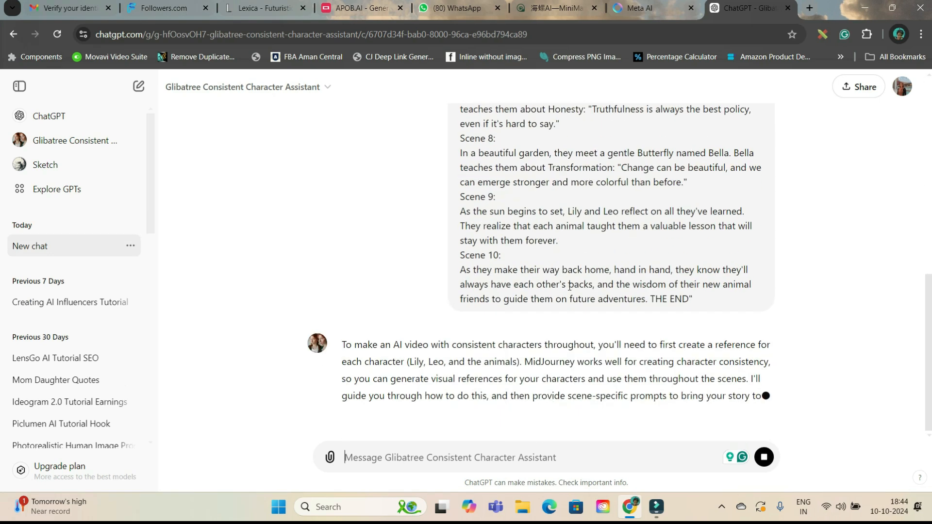
scroll(down, 3)
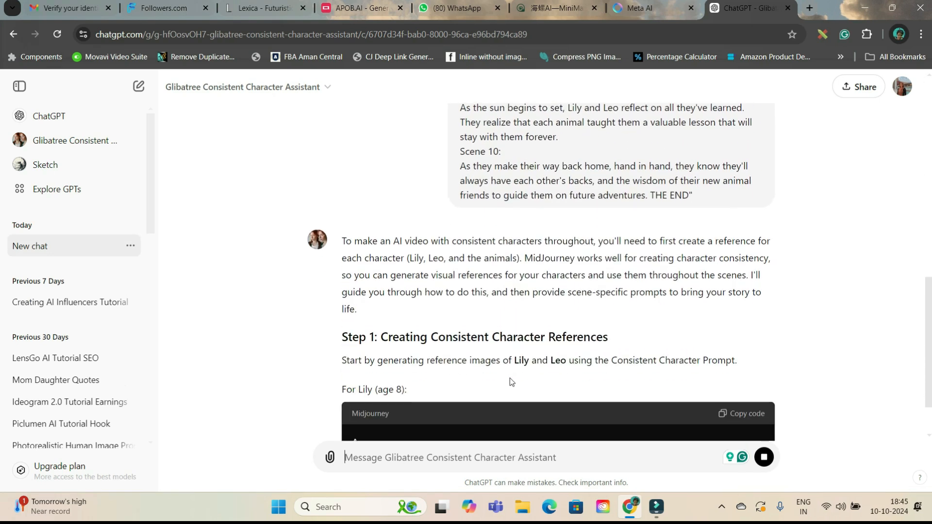
scroll(down, 3)
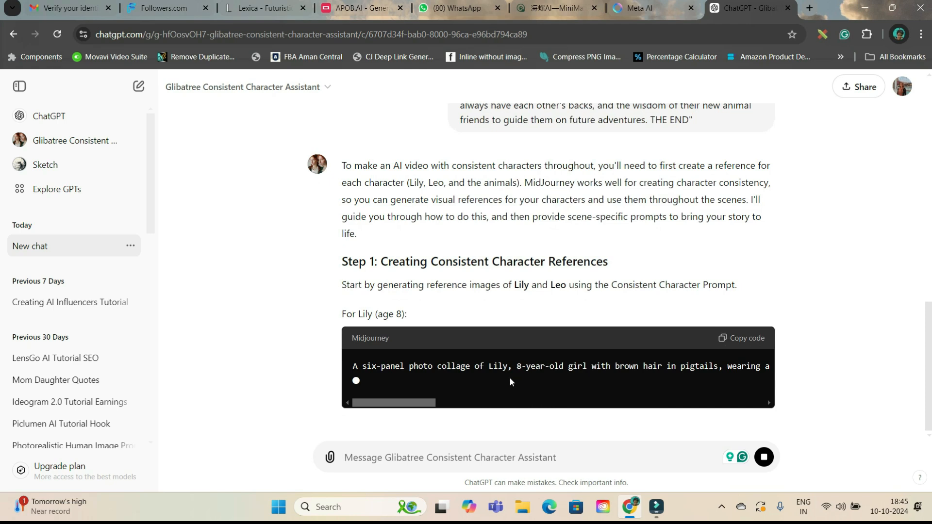
scroll(down, 3)
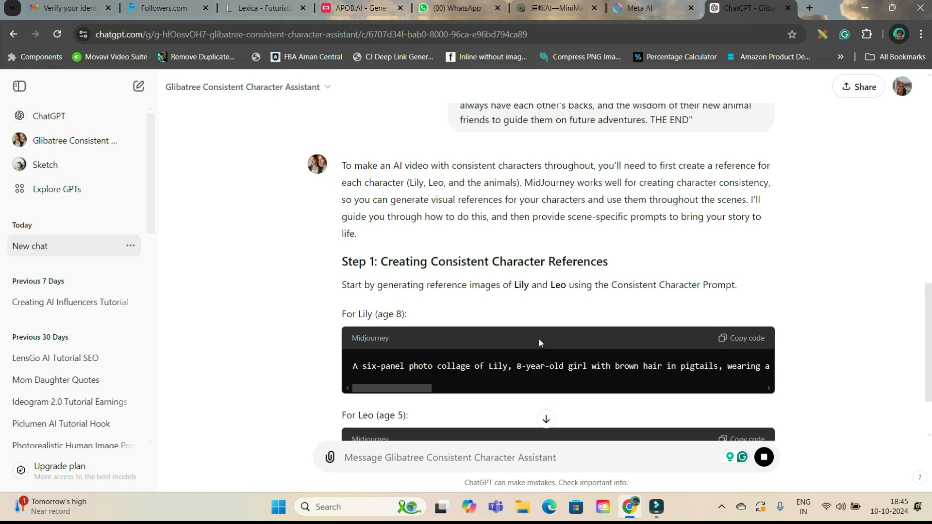
scroll(down, 3)
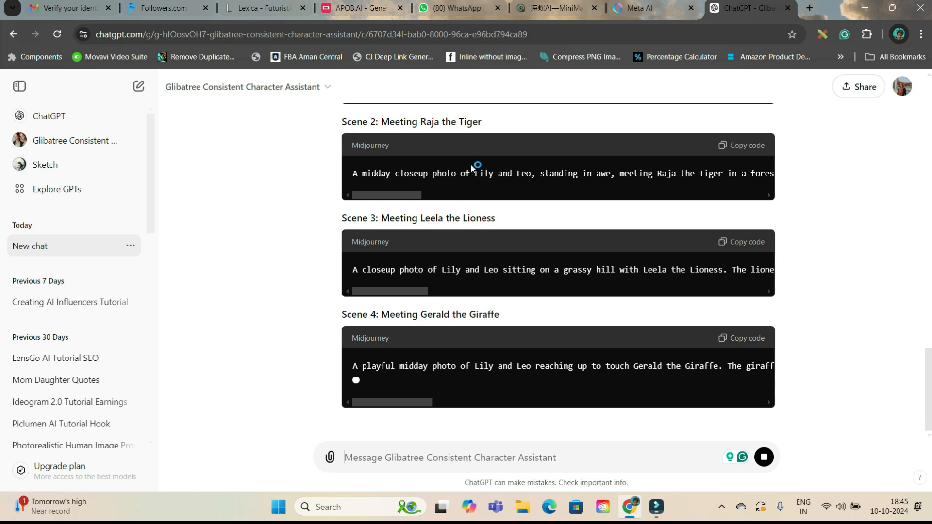
scroll(down, 3)
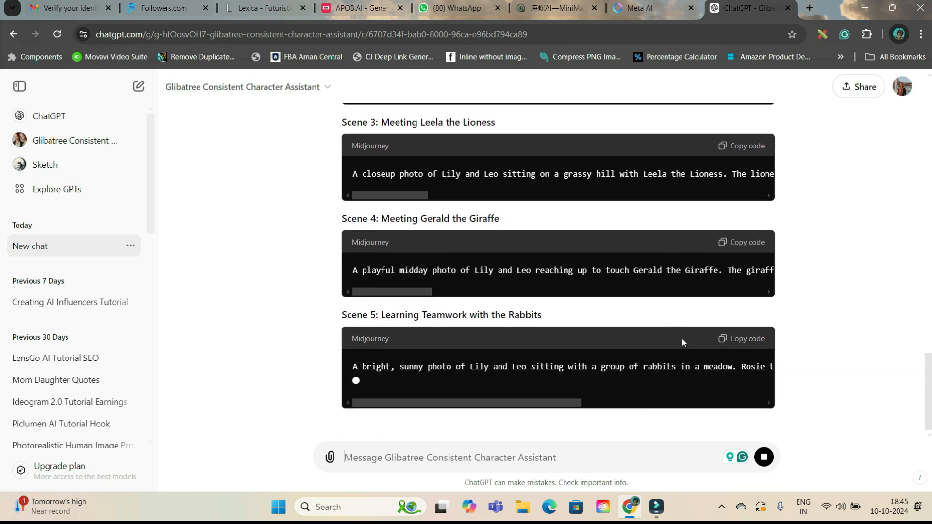
scroll(up, 3)
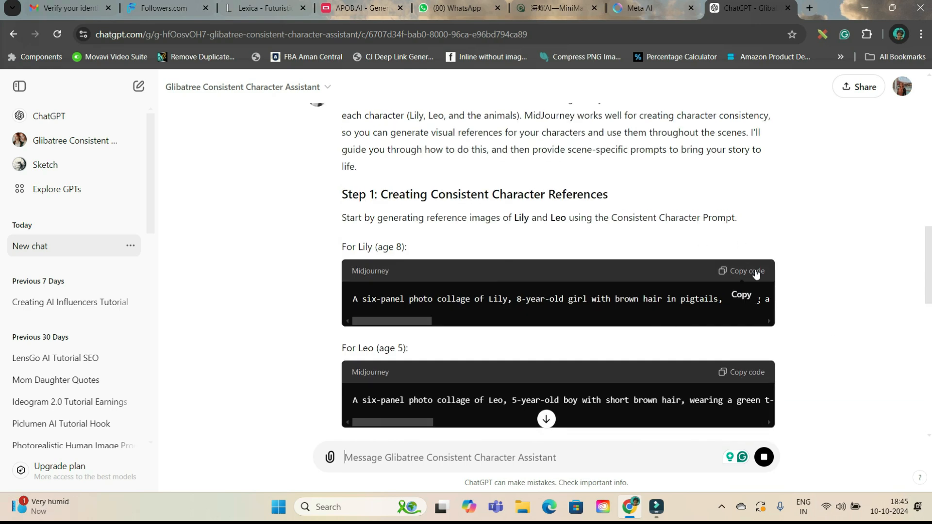
click(745, 271)
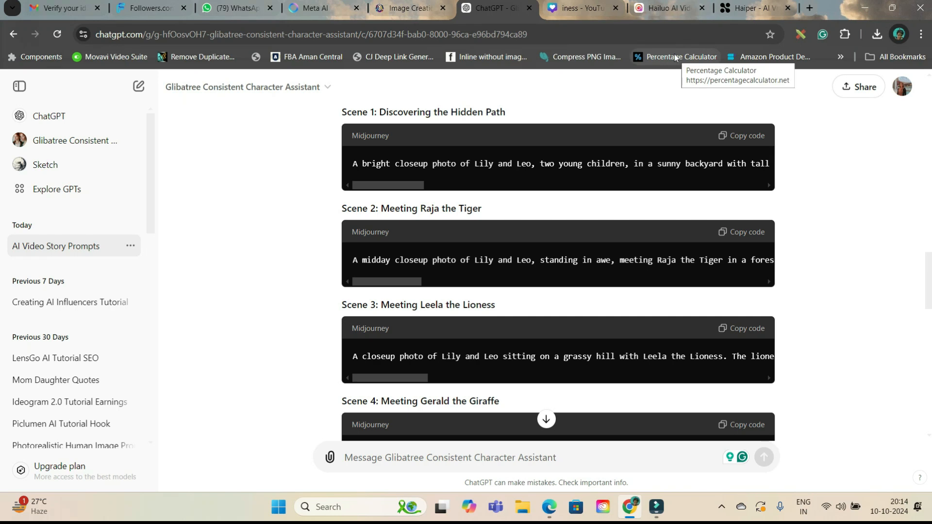
mouse_move(593, 275)
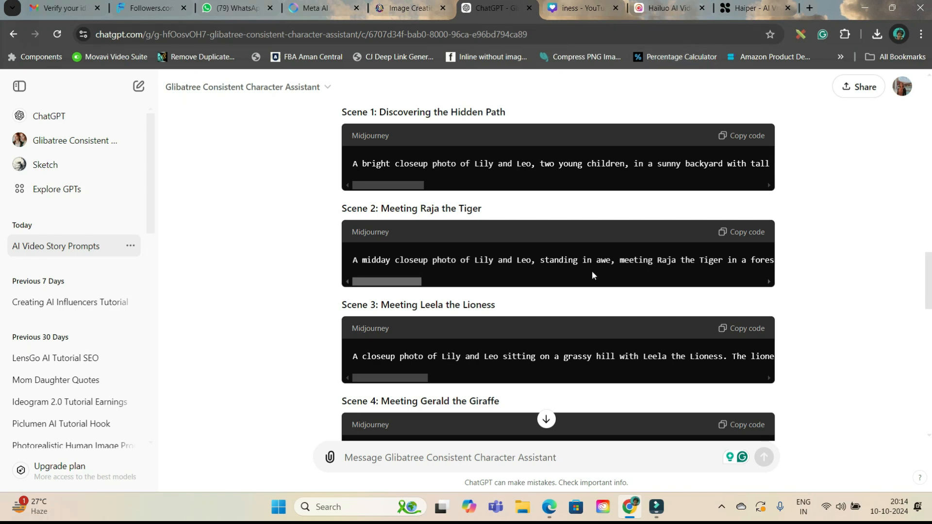
Step: Add a blank page 26 after page 25 in the Canva design
click(577, 8)
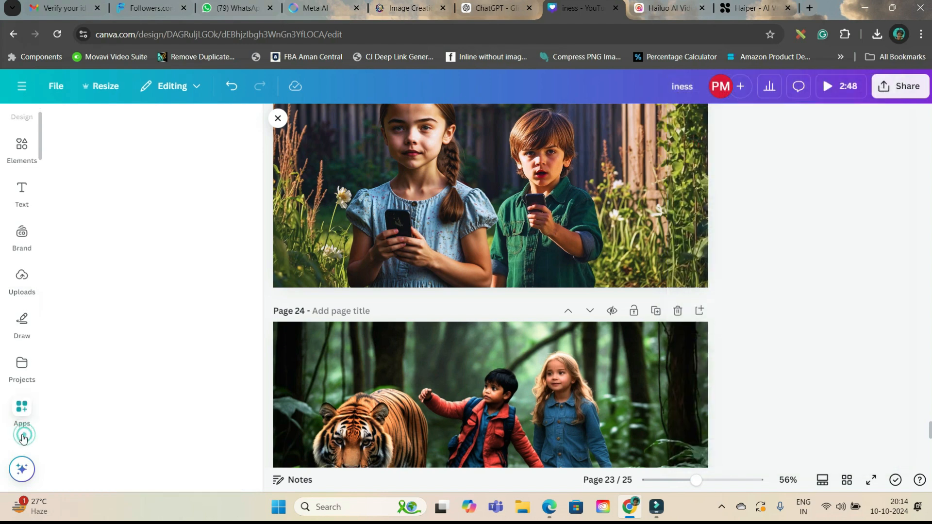
click(22, 410)
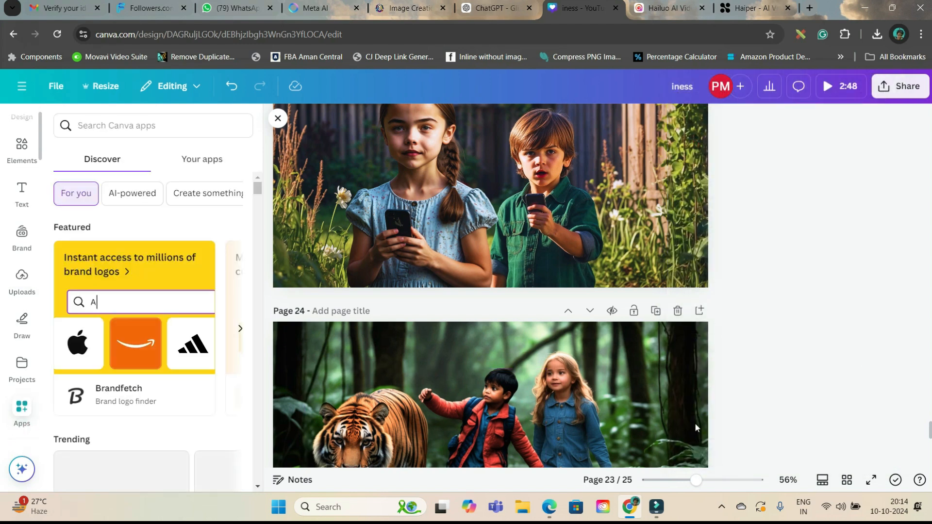
scroll(down, 3)
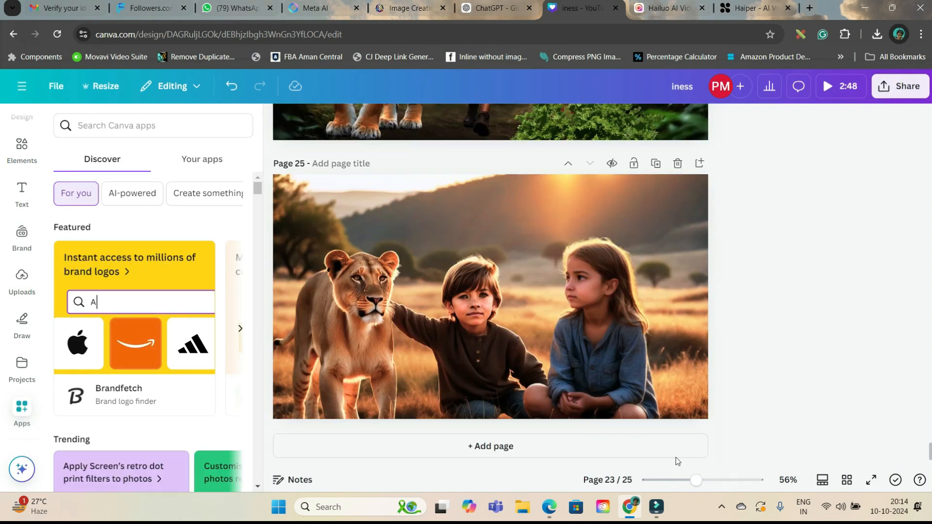
click(489, 446)
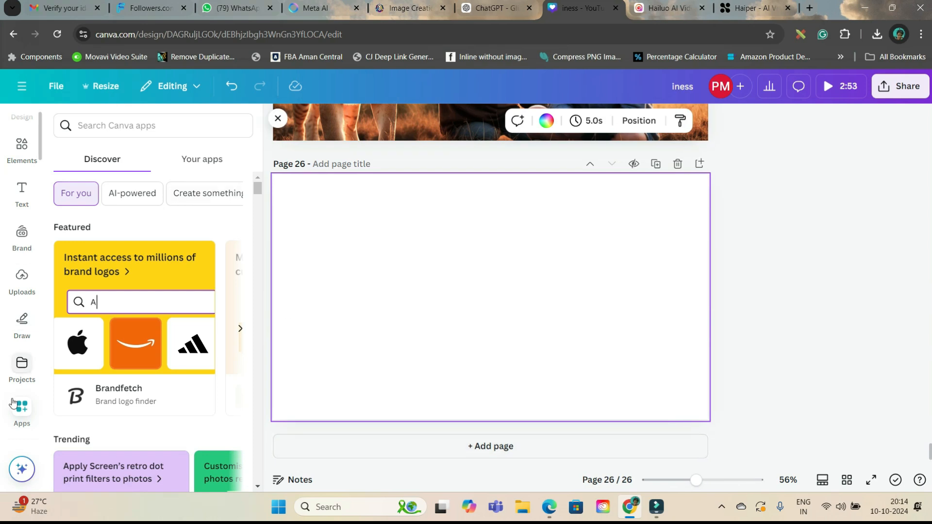
Step: Find the Magic Media app under Apps and select its image generation option
click(152, 125)
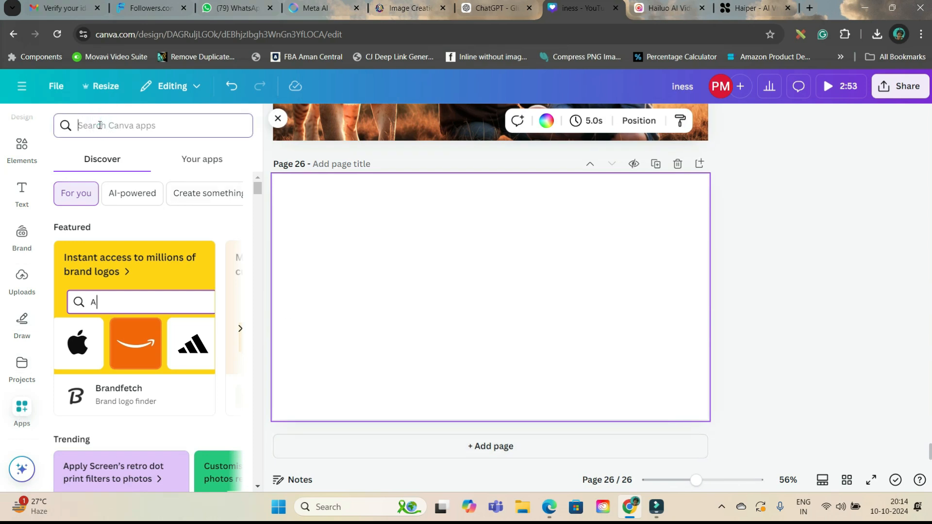
text(Magic Media)
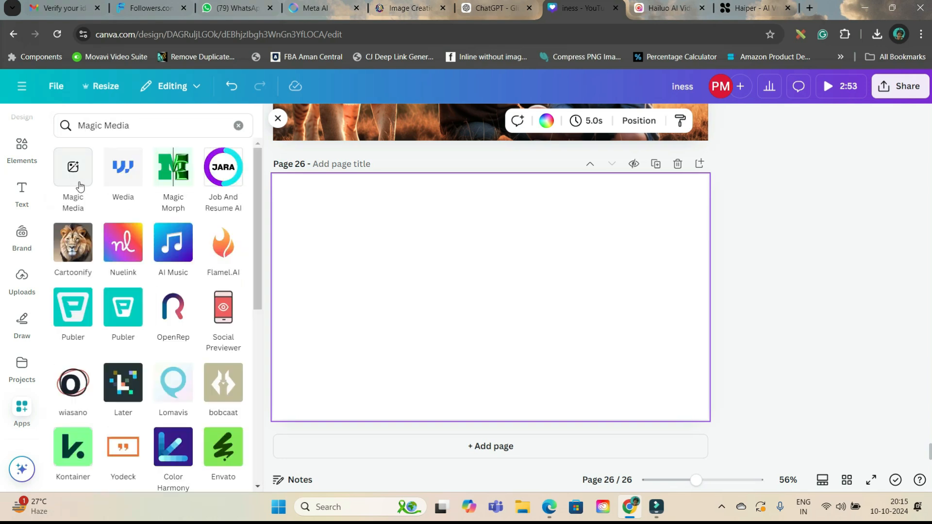
click(72, 172)
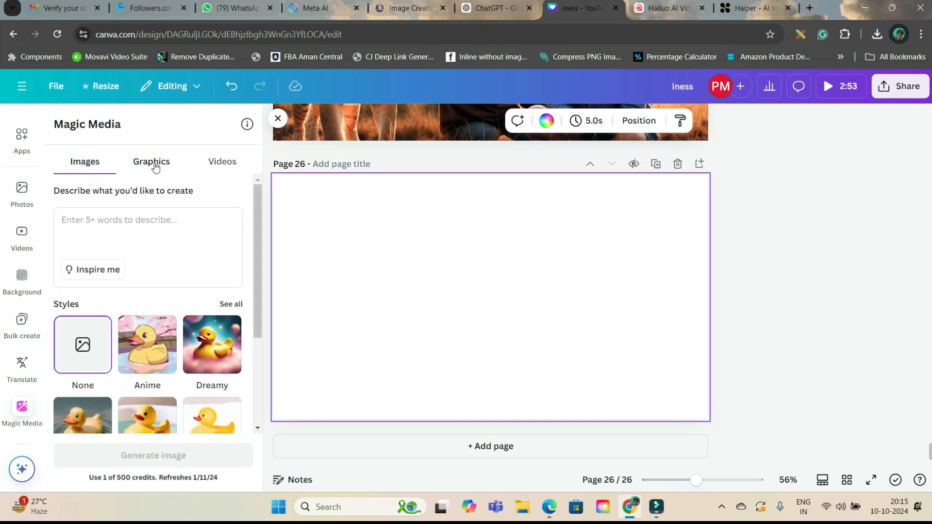
click(222, 162)
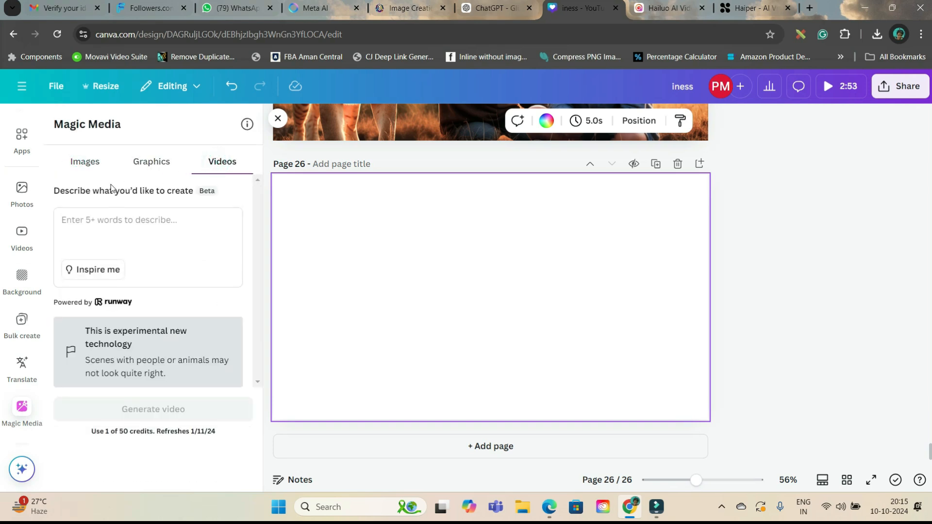
click(84, 161)
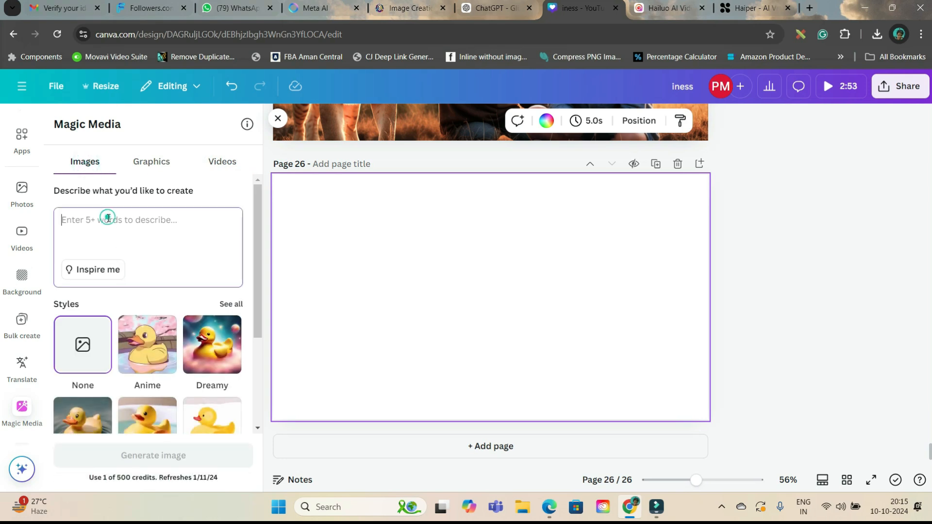
click(488, 8)
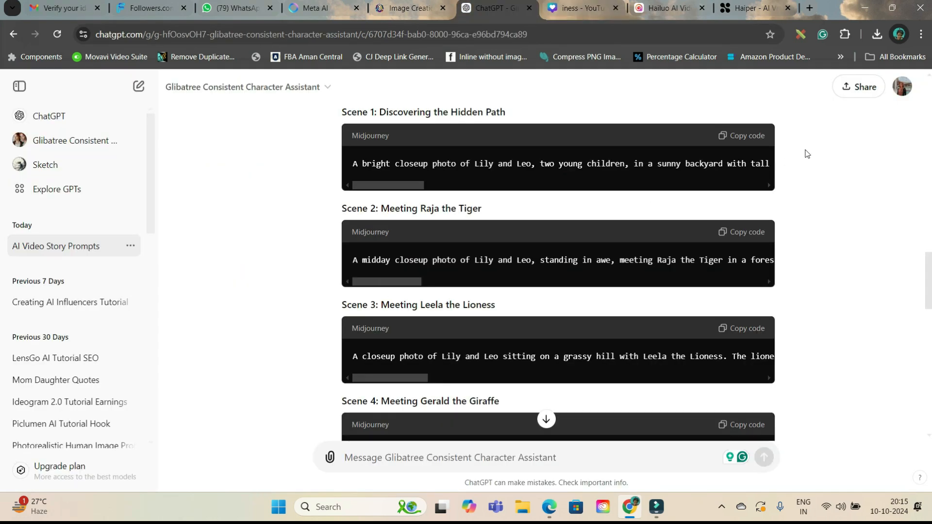
Step: Paste the Scene 1 Lily and Leo backyard prompt into Magic Media with landscape ratio
click(741, 135)
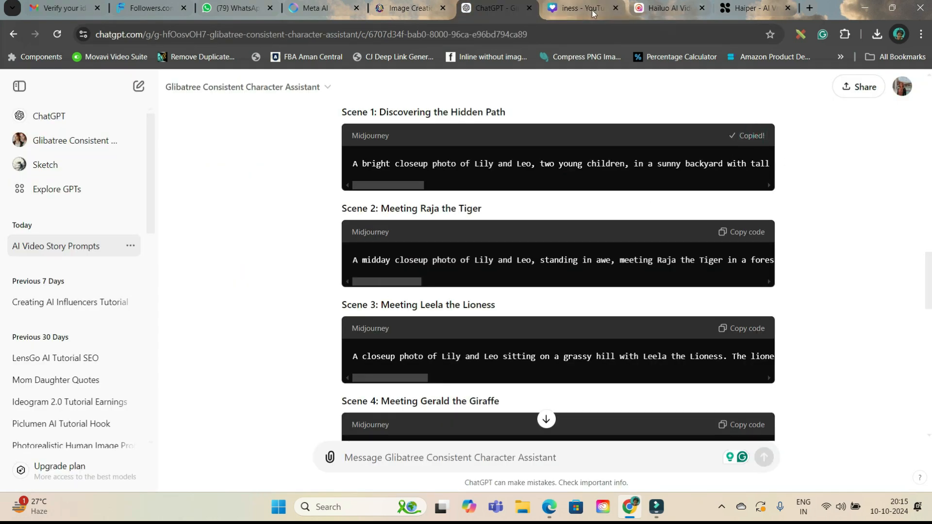
click(576, 8)
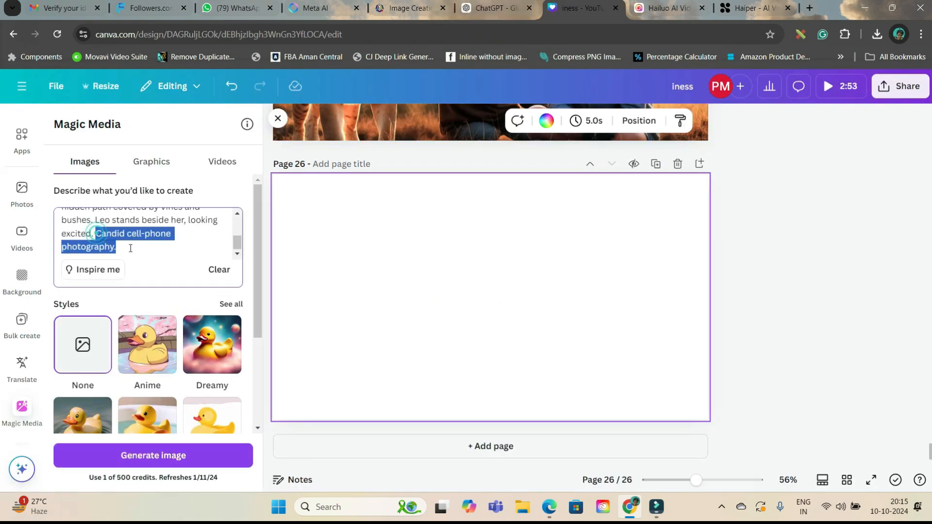
text(Pixar 3D Style)
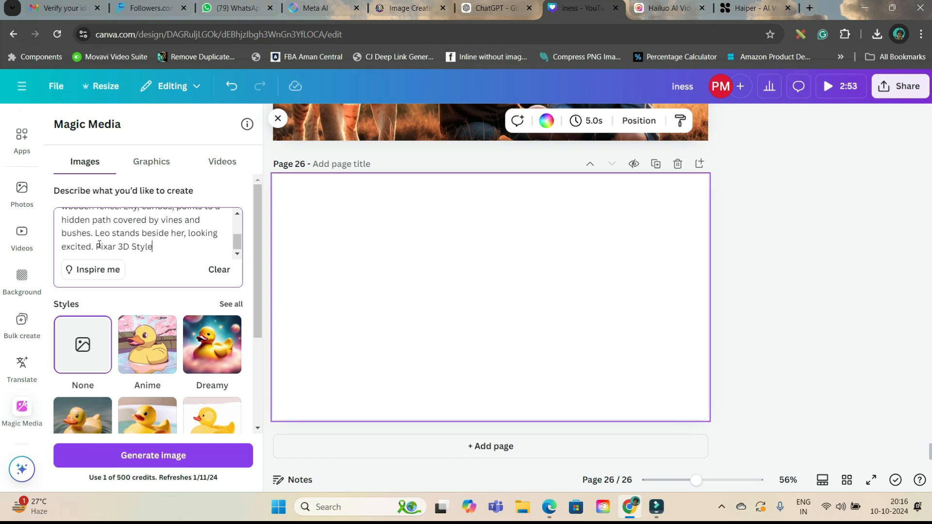
scroll(down, 3)
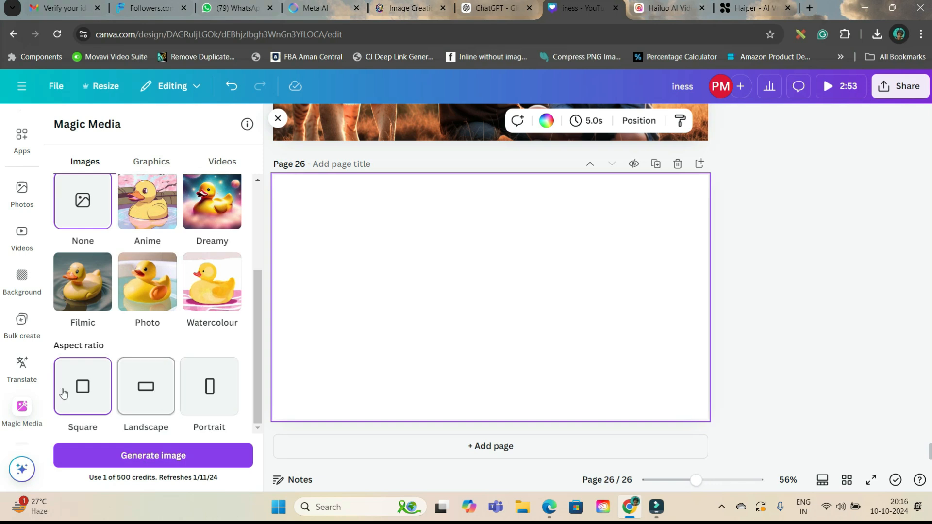
click(146, 386)
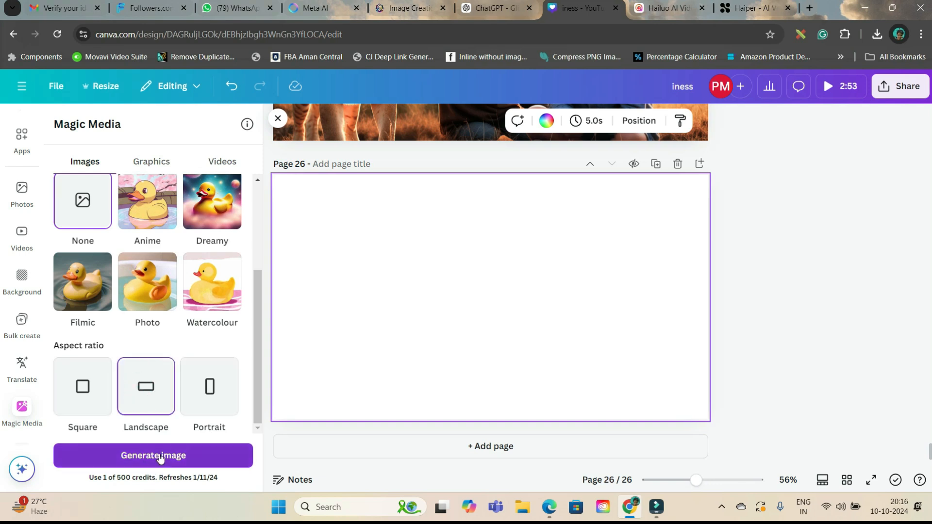
Step: Generate the backyard images, place one on page 26, and add page 27
click(153, 455)
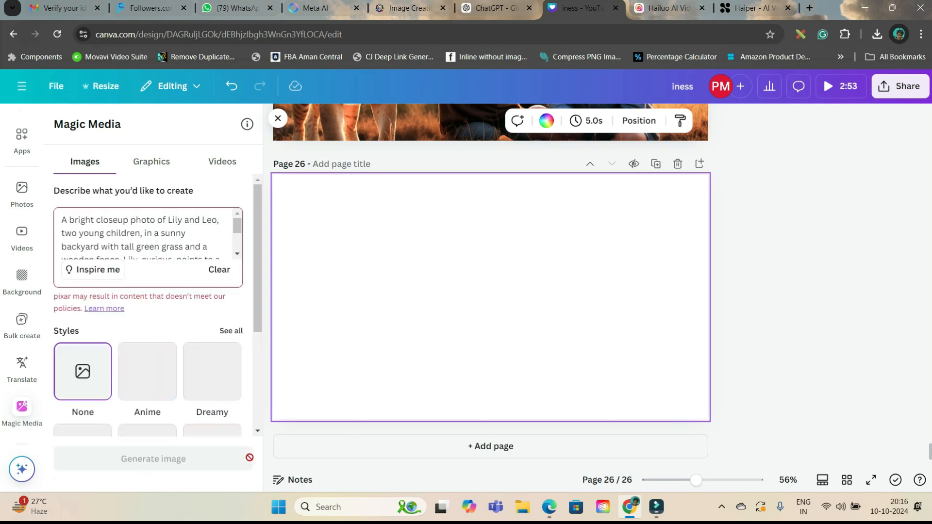
click(152, 458)
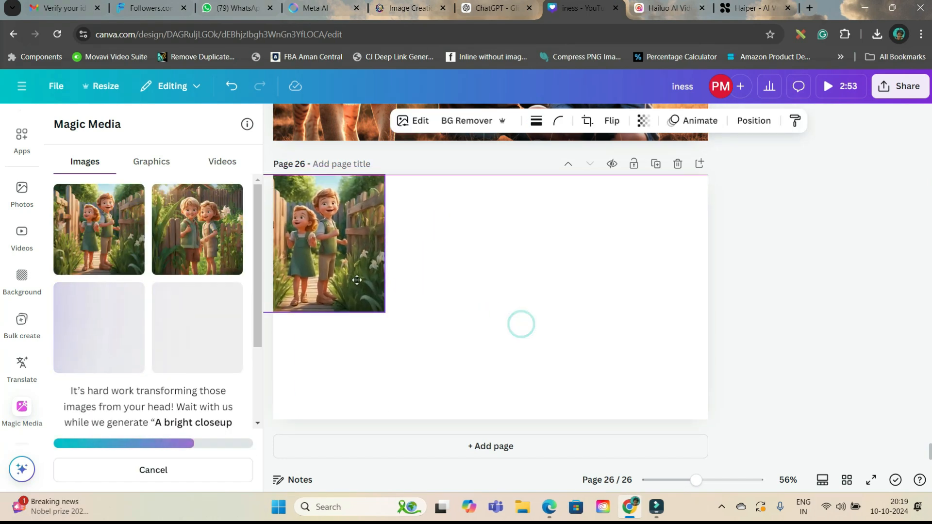
click(341, 244)
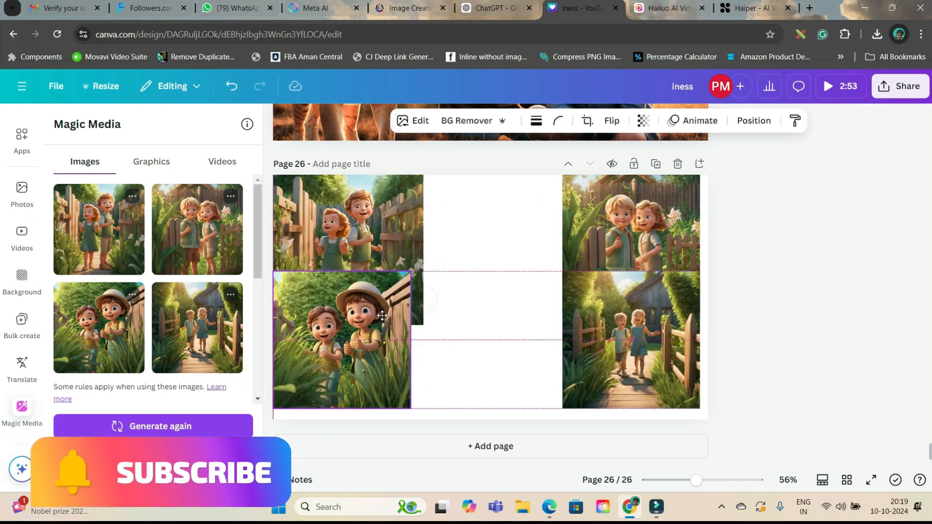
click(490, 447)
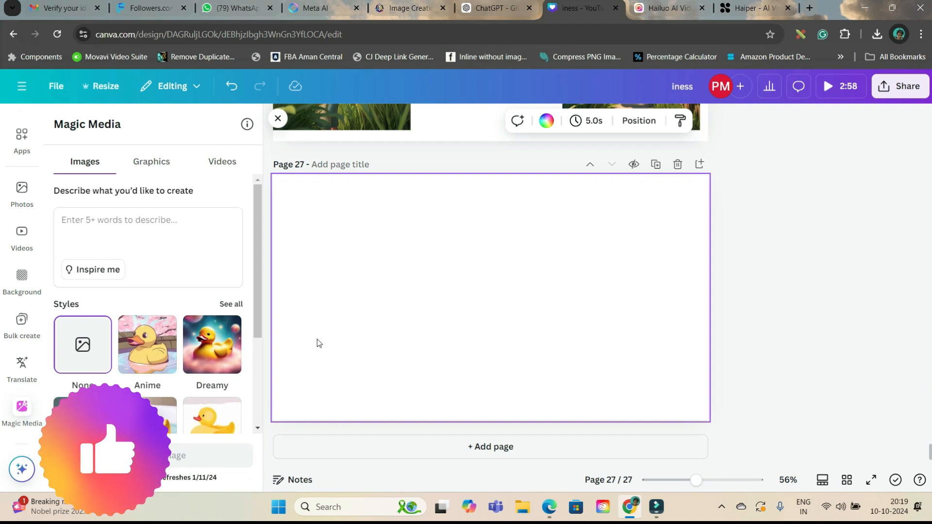
Step: Generate landscape '3D Style' images from the Scene 2 Raja the Tiger prompt onto page 27
click(487, 8)
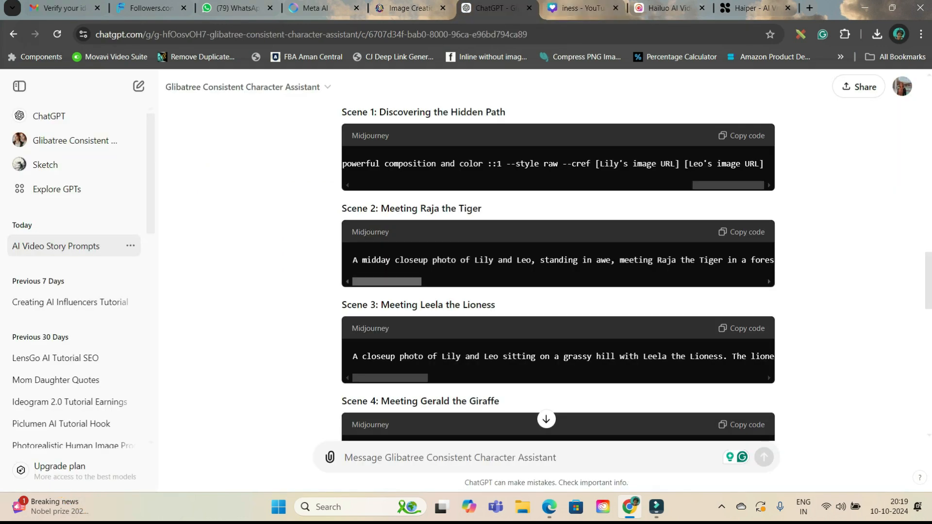
click(741, 232)
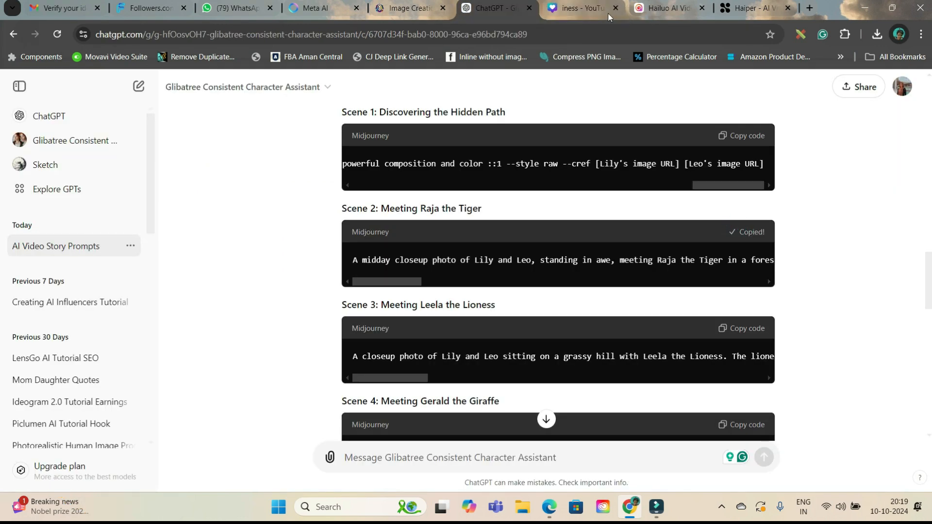
click(576, 8)
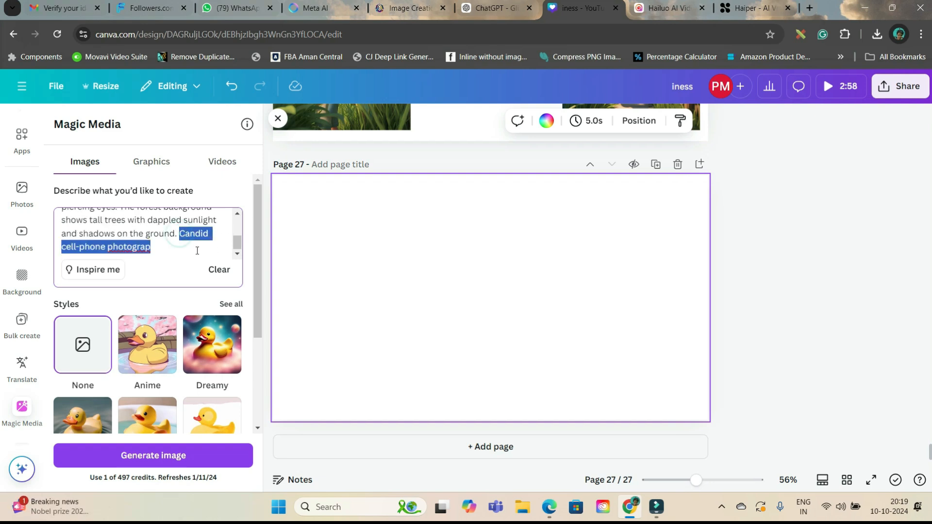
text(3D)
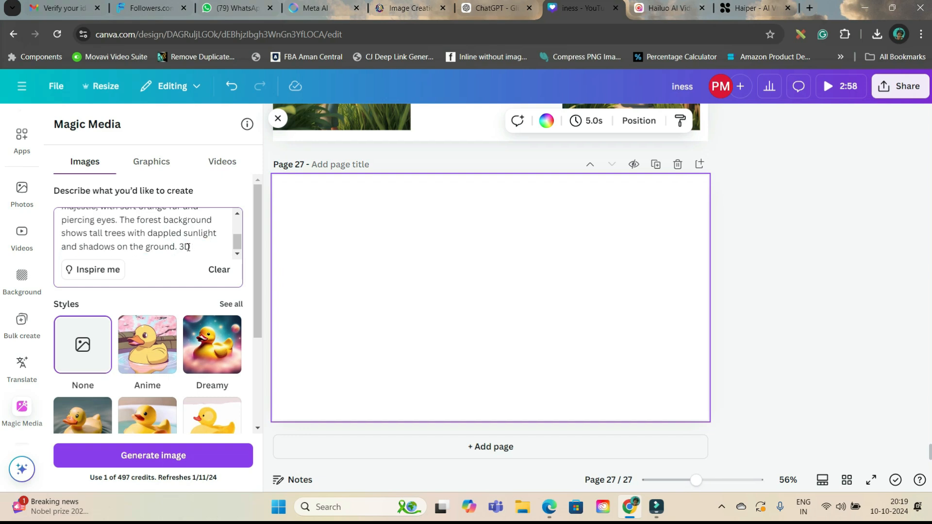
text(Style)
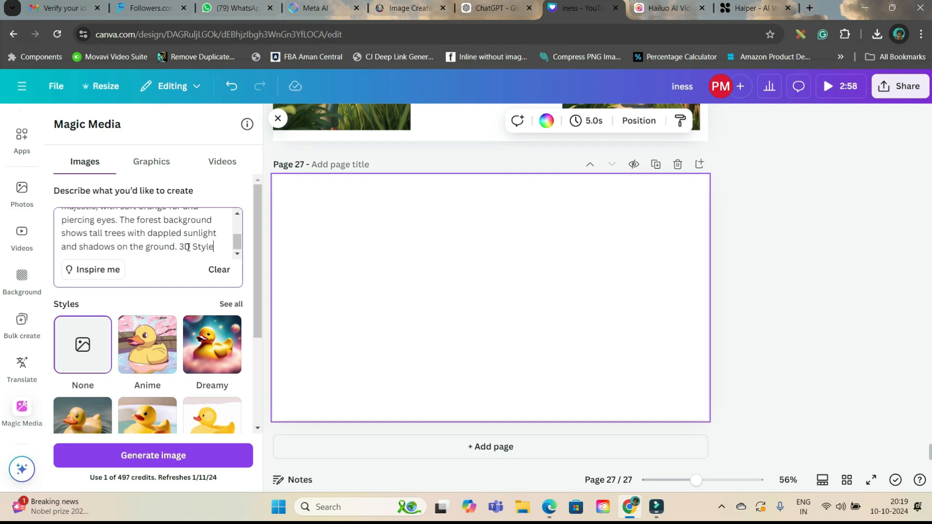
scroll(down, 3)
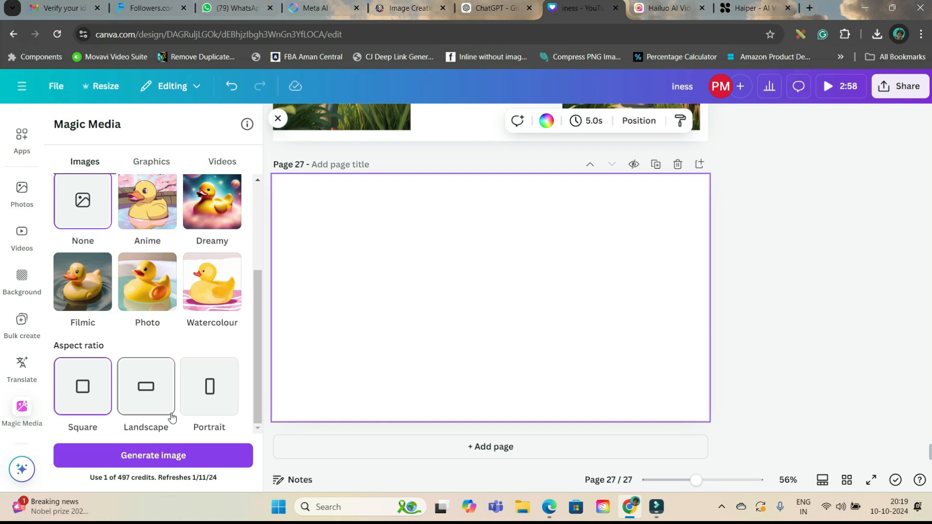
click(146, 386)
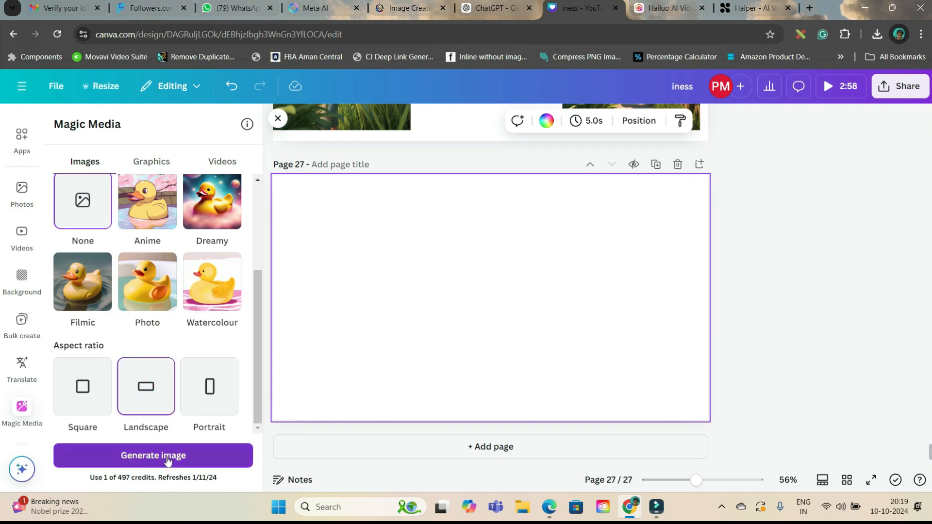
click(153, 455)
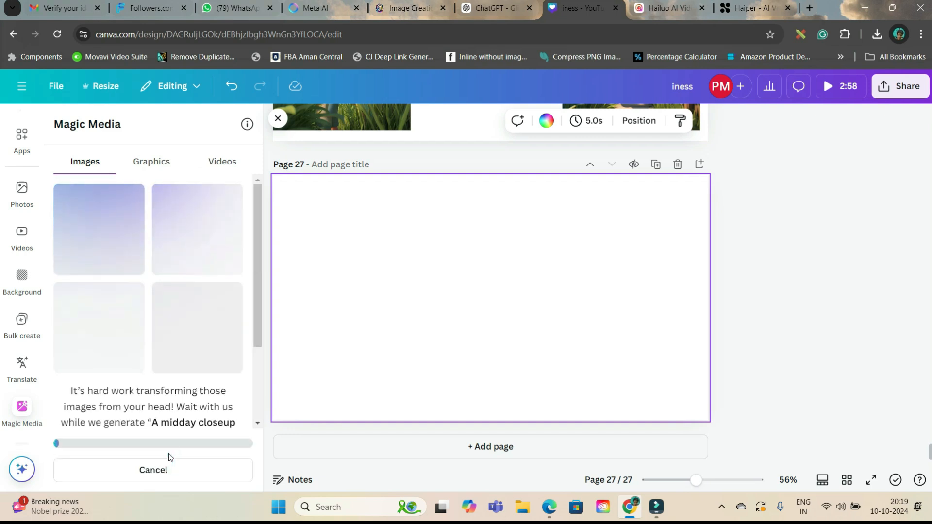
scroll(up, 3)
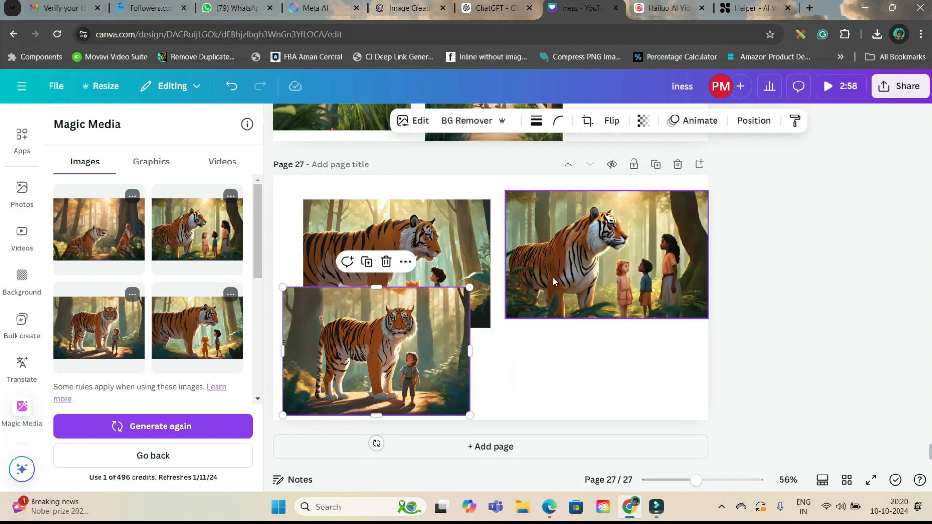
Step: Generate more images like the second tiger scene image
click(335, 426)
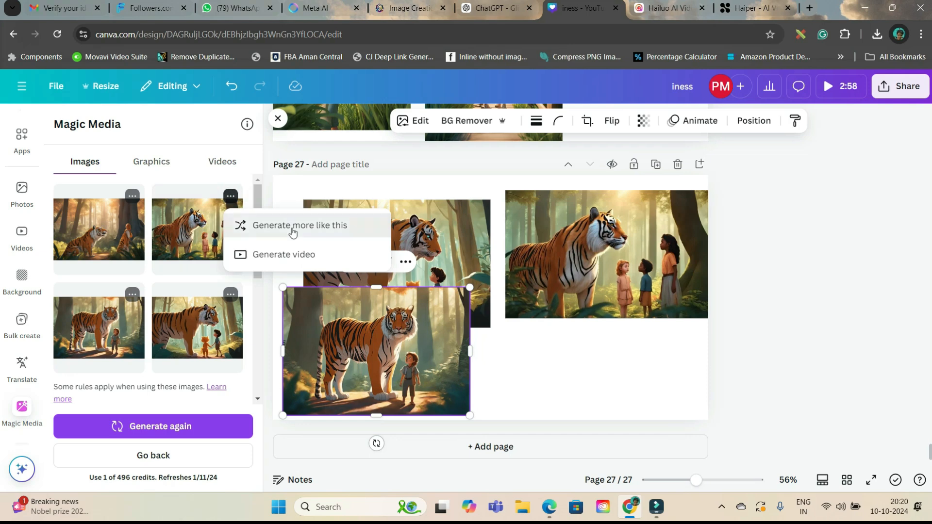
click(301, 225)
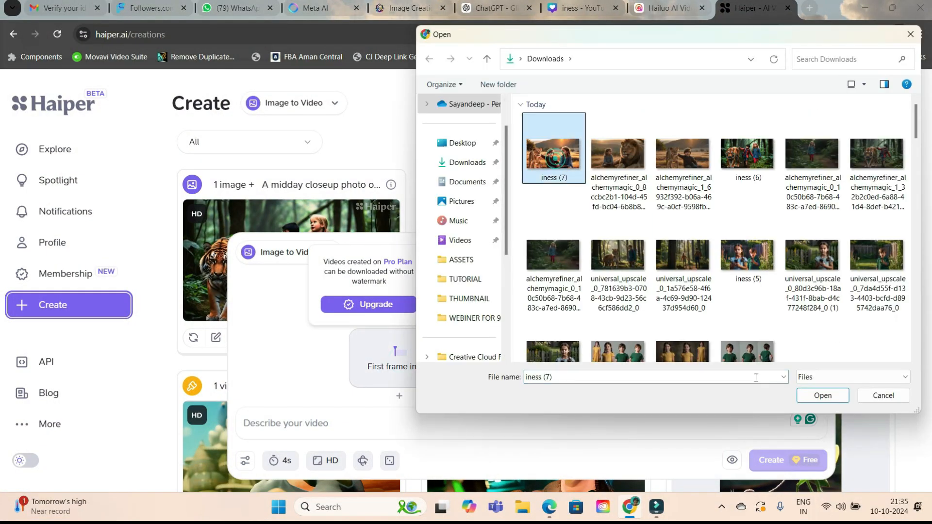
Step: Upload the scene image as Haiper's first frame and copy the Scene 3 Leela prompt
click(822, 395)
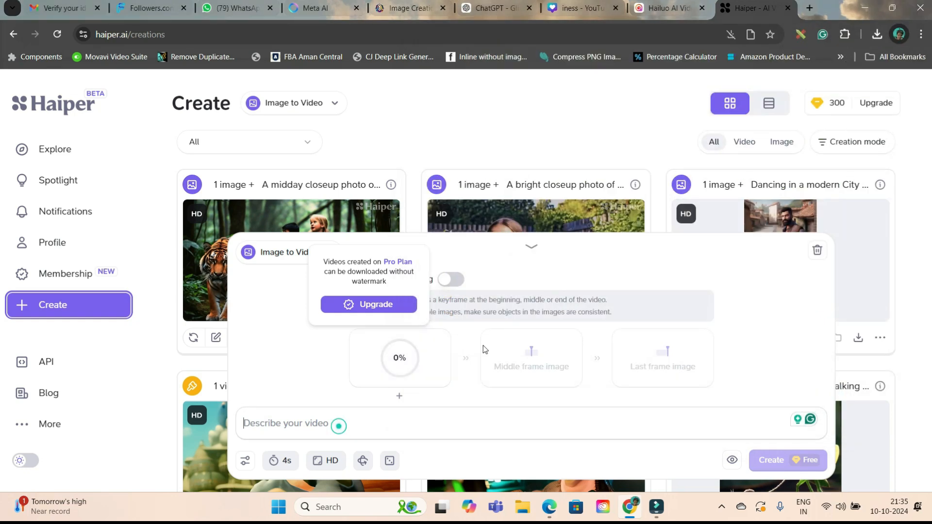
click(488, 8)
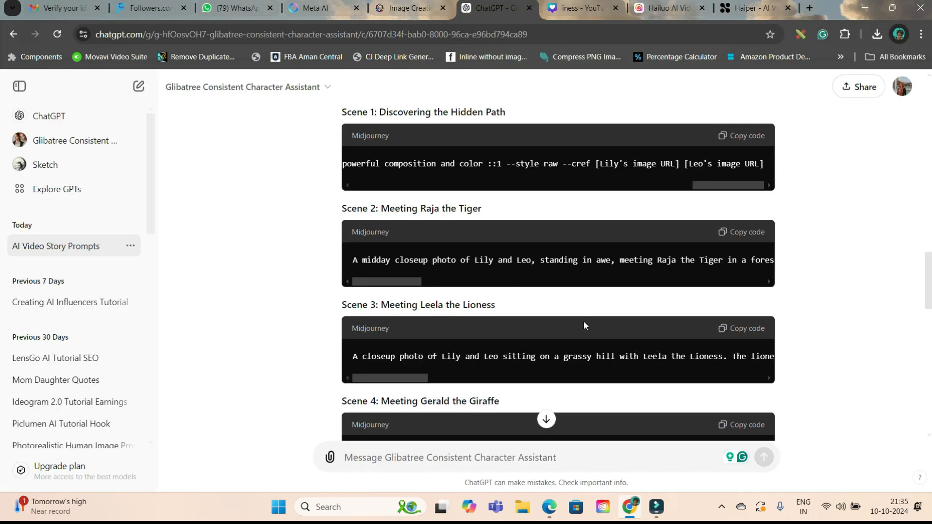
click(741, 328)
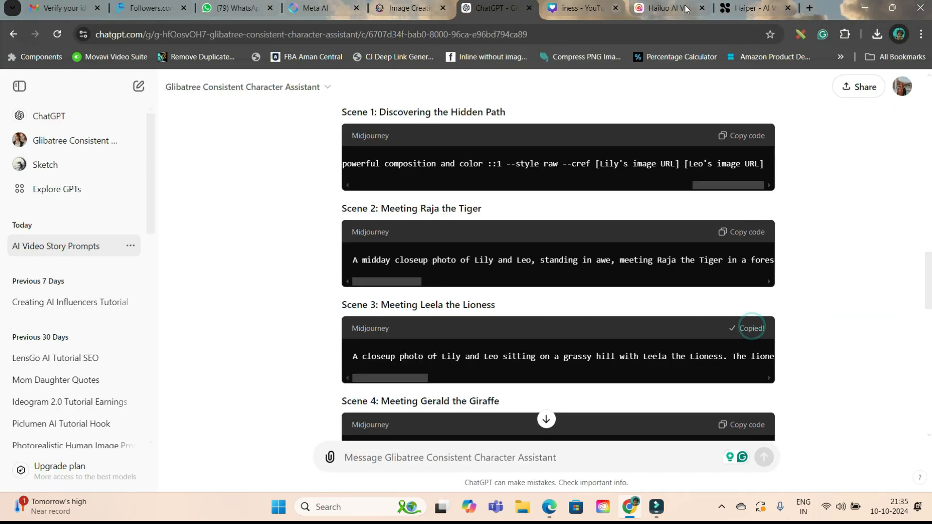
click(752, 8)
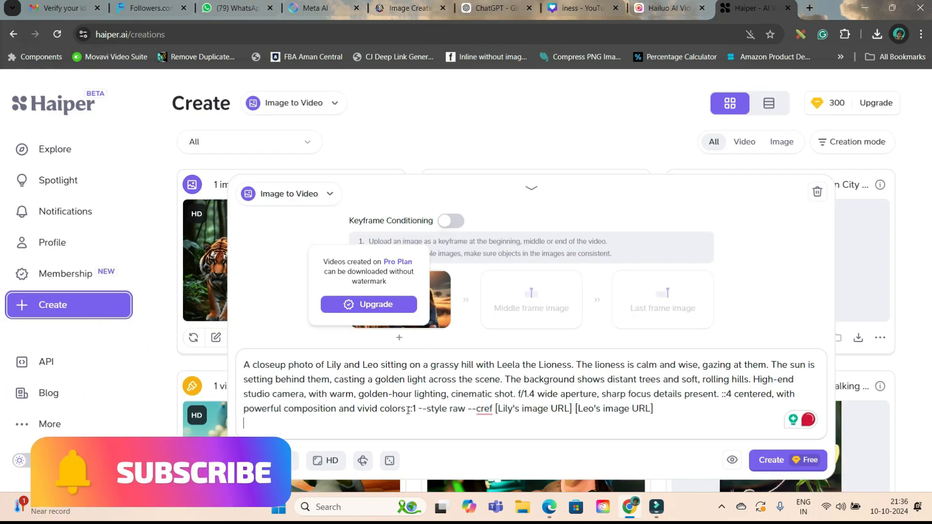
Step: Check the resolution options and open Haiper's full video settings
click(325, 461)
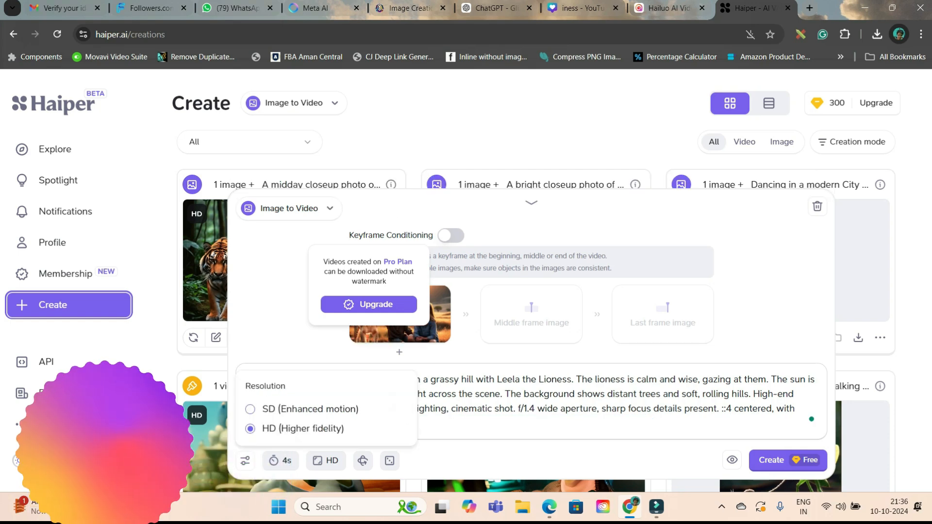
click(244, 463)
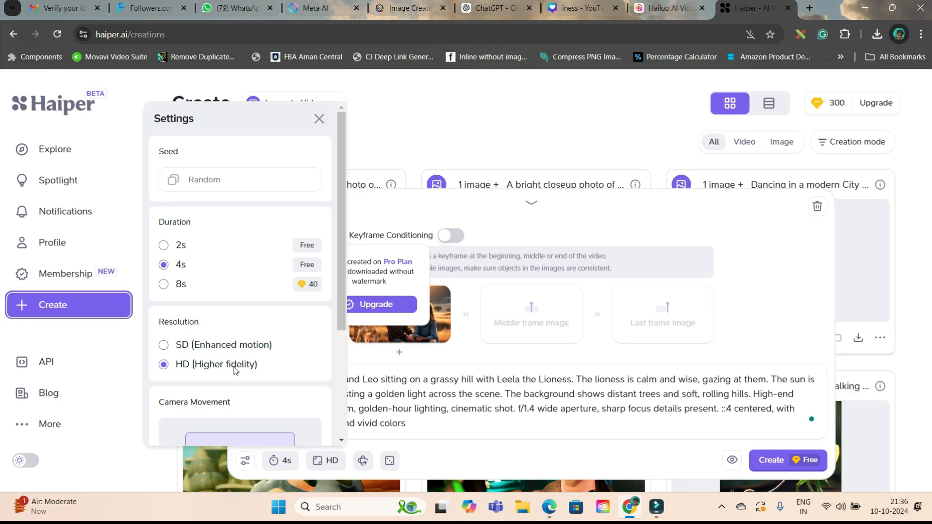
scroll(down, 3)
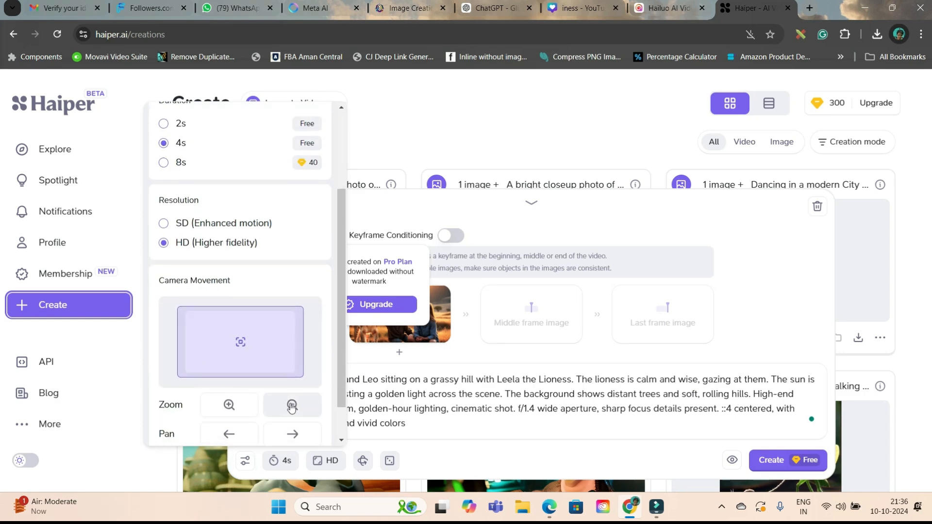